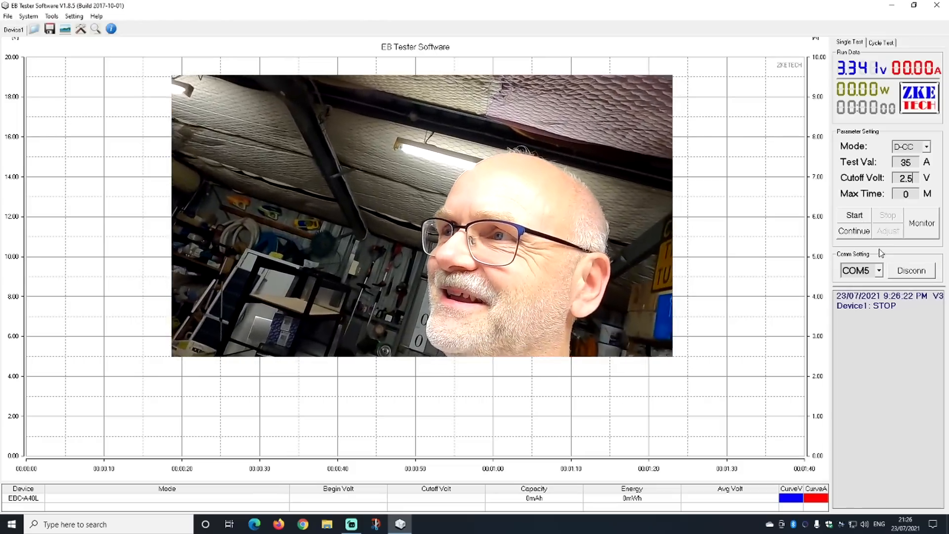
# Start the 35 A constant-current discharge with the 2.5 V cutoff
pyautogui.click(853, 214)
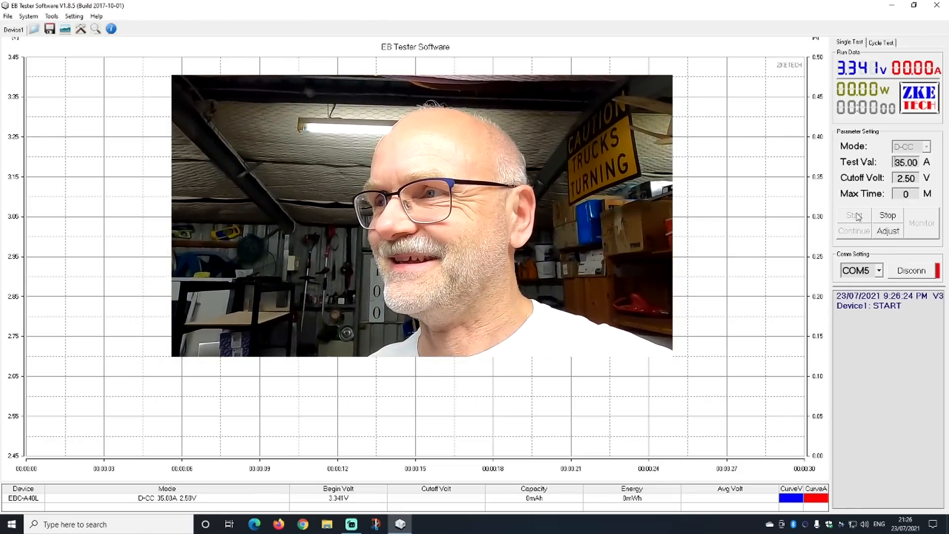
pyautogui.click(853, 214)
pyautogui.write('35A discharge')
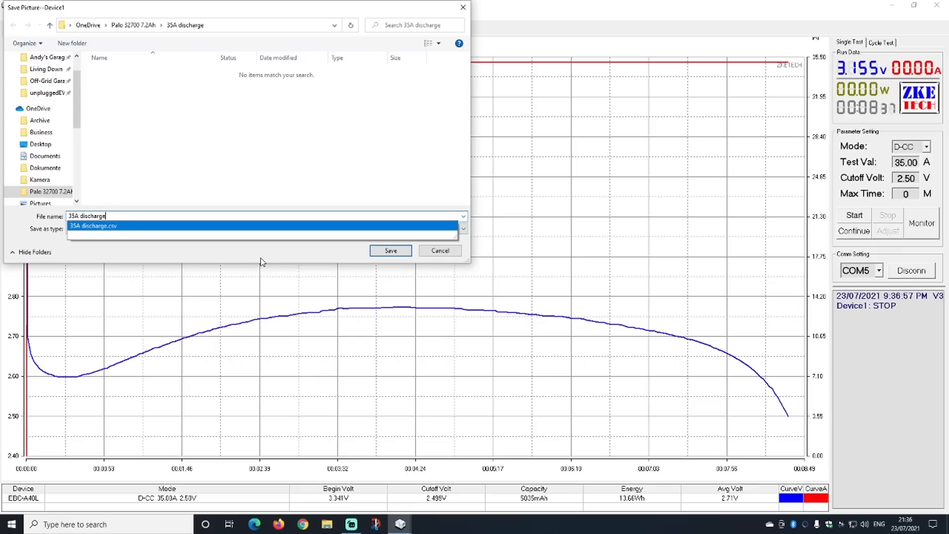
# Name the chart picture '35A discharge' in the 35A discharge folder
pyautogui.click(390, 250)
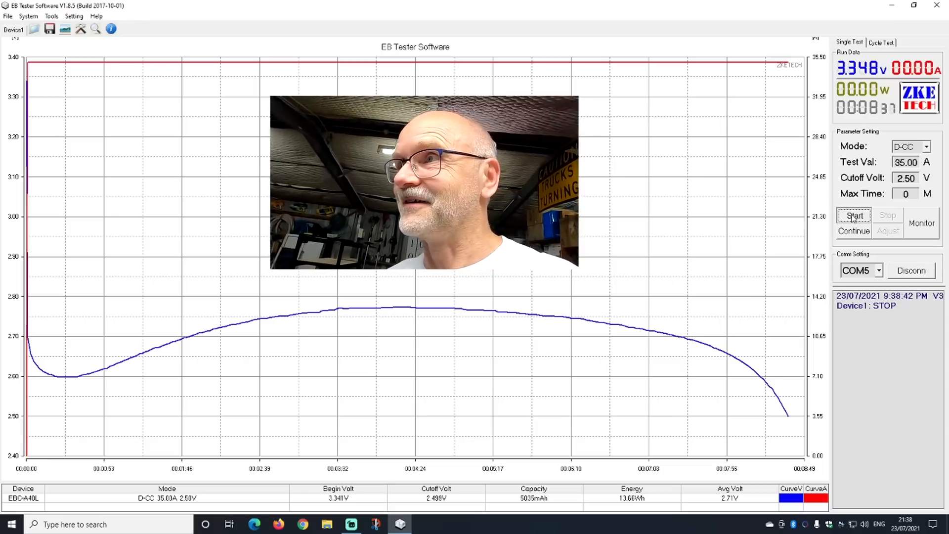
pyautogui.click(854, 214)
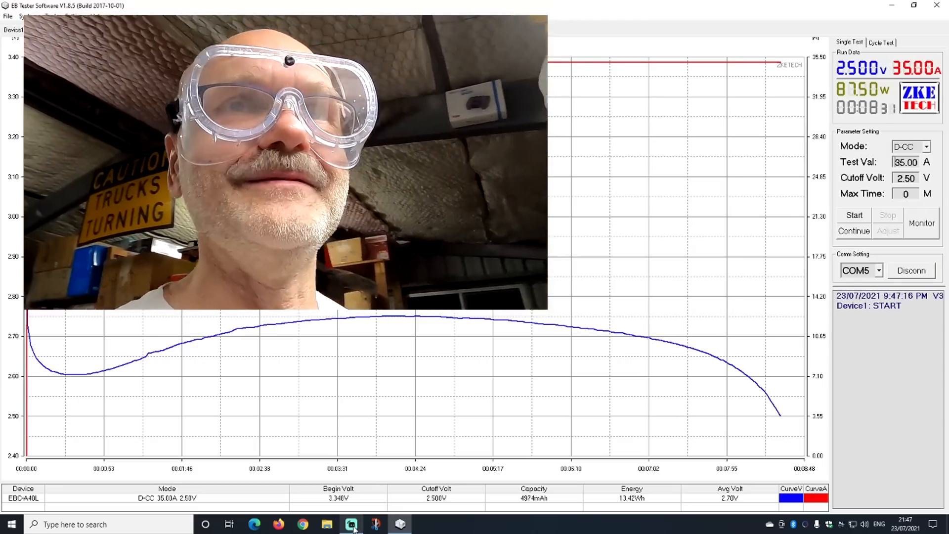
# Stop the second cell's 35 A run at the 2.50 V cutoff, logging 4974 mAh
pyautogui.click(887, 214)
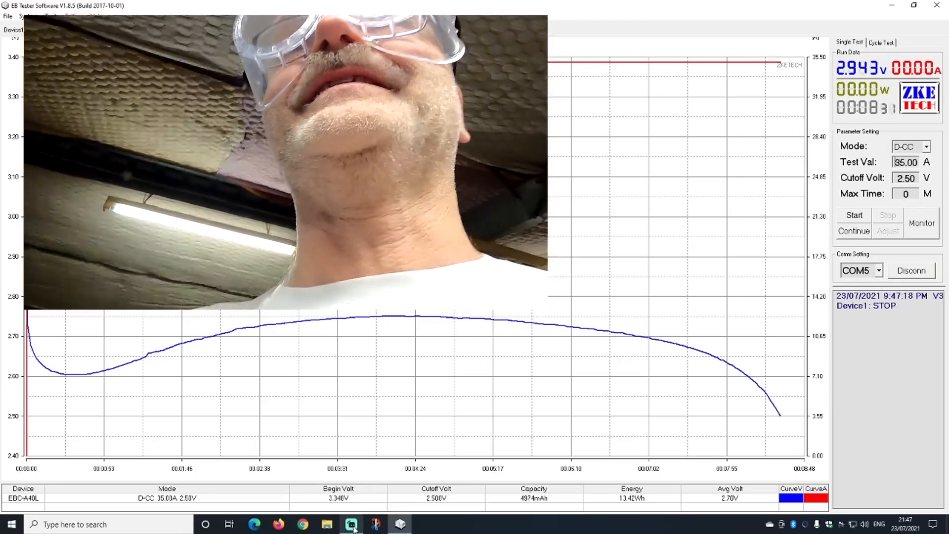